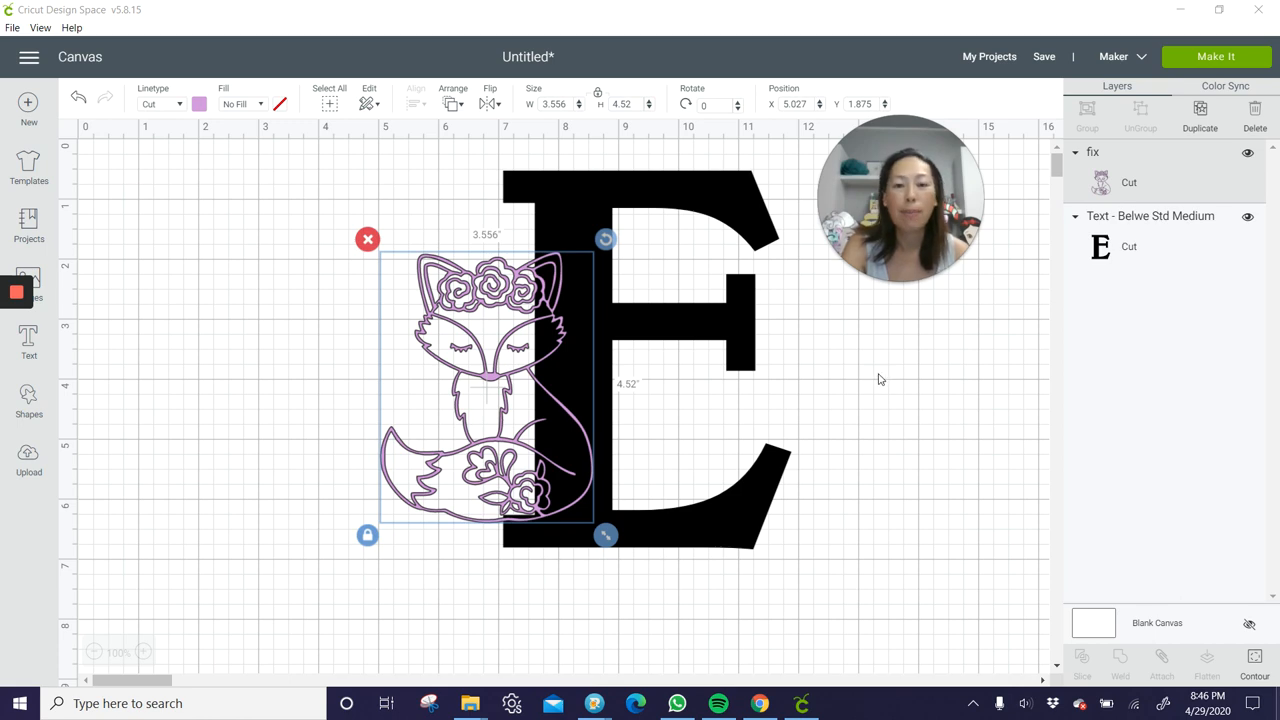
mouse_move(536, 396)
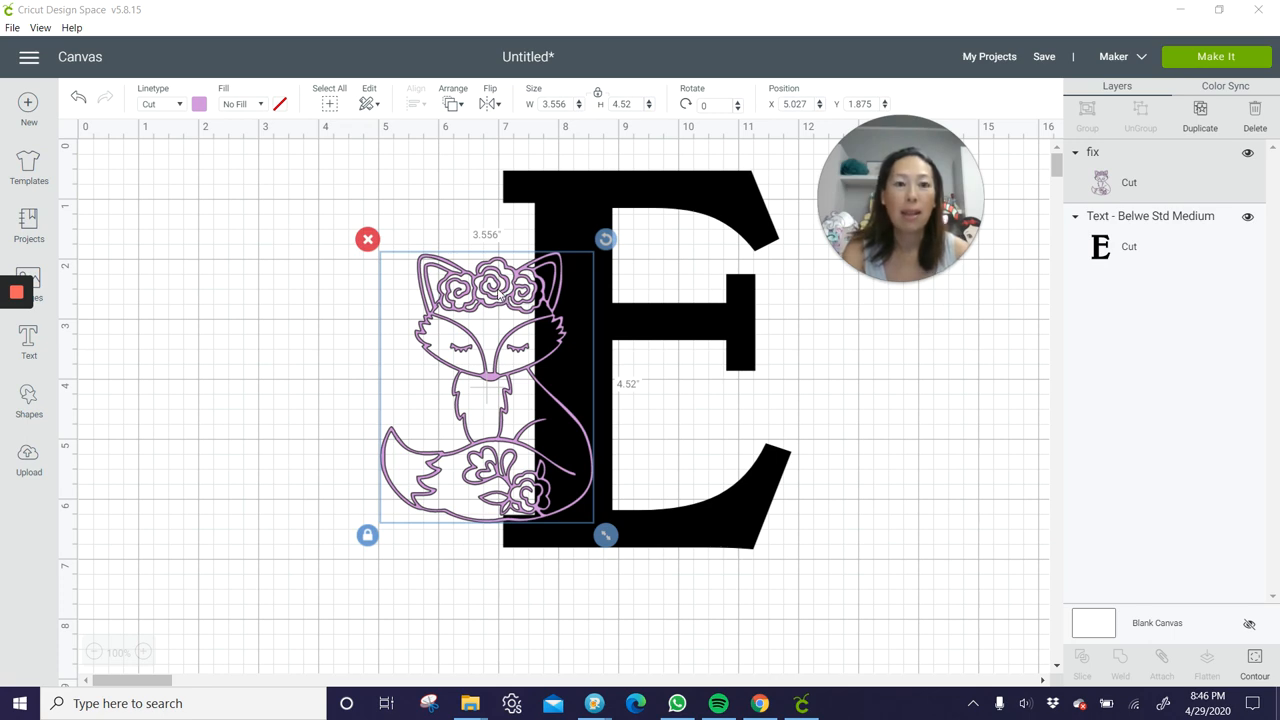
mouse_move(504, 310)
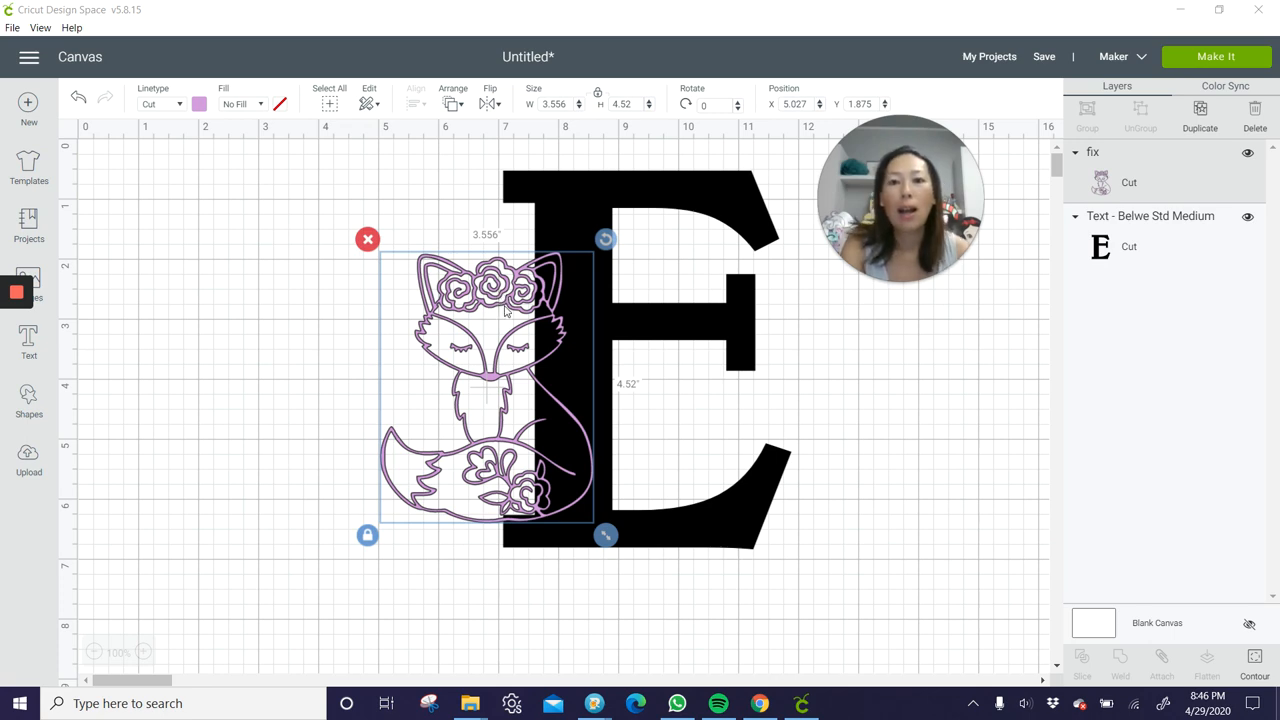
mouse_move(564, 446)
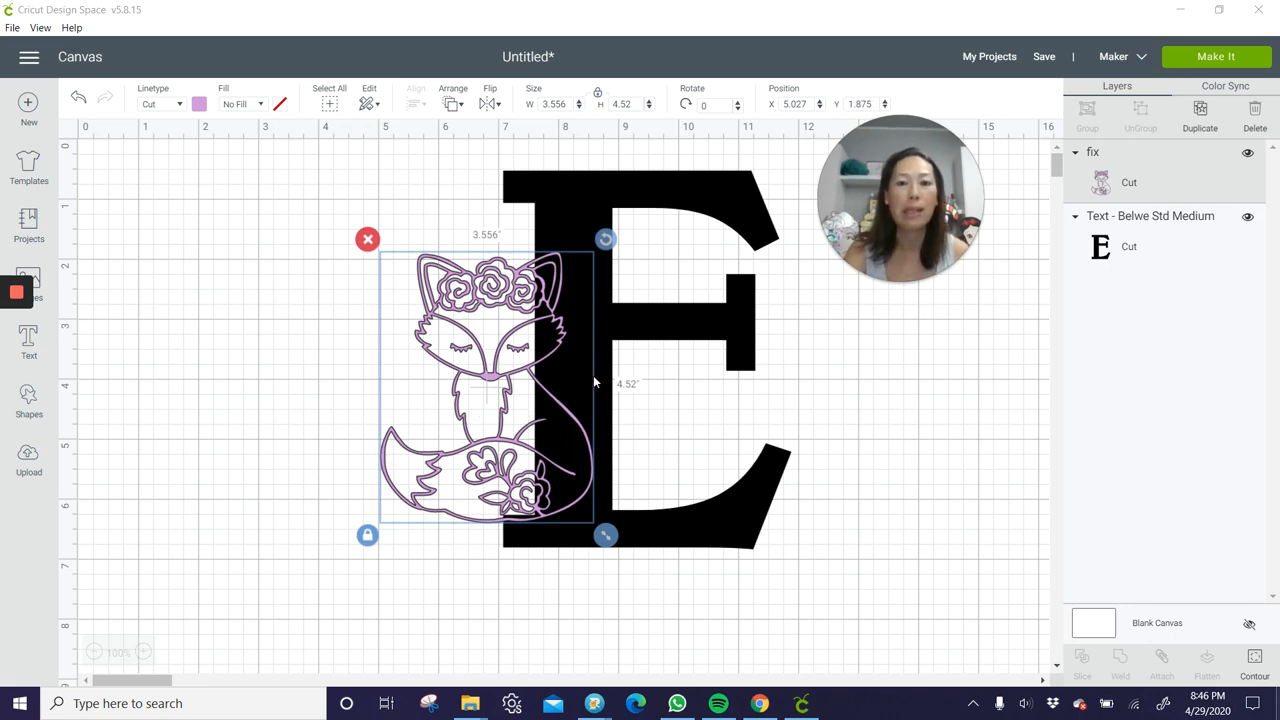
mouse_move(568, 444)
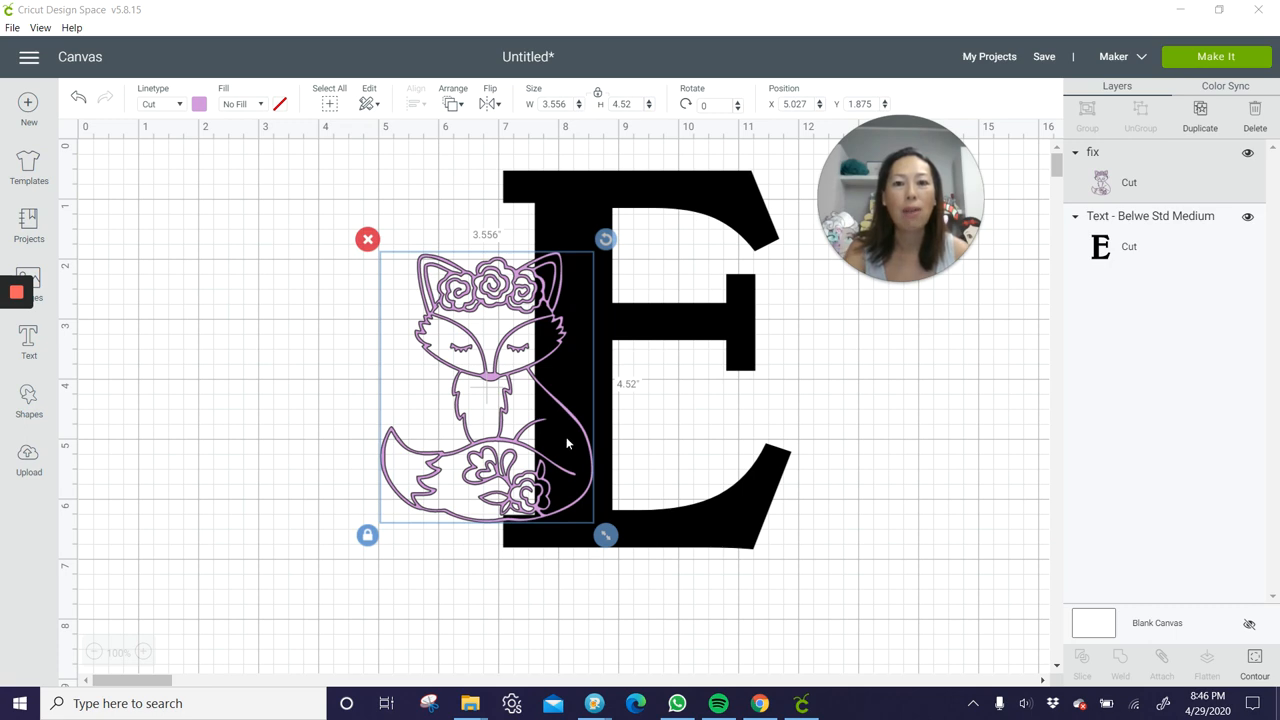
Nudge the fox right (X from about 5.027 to 5.236) and select it with the letter E
left_click(288, 276)
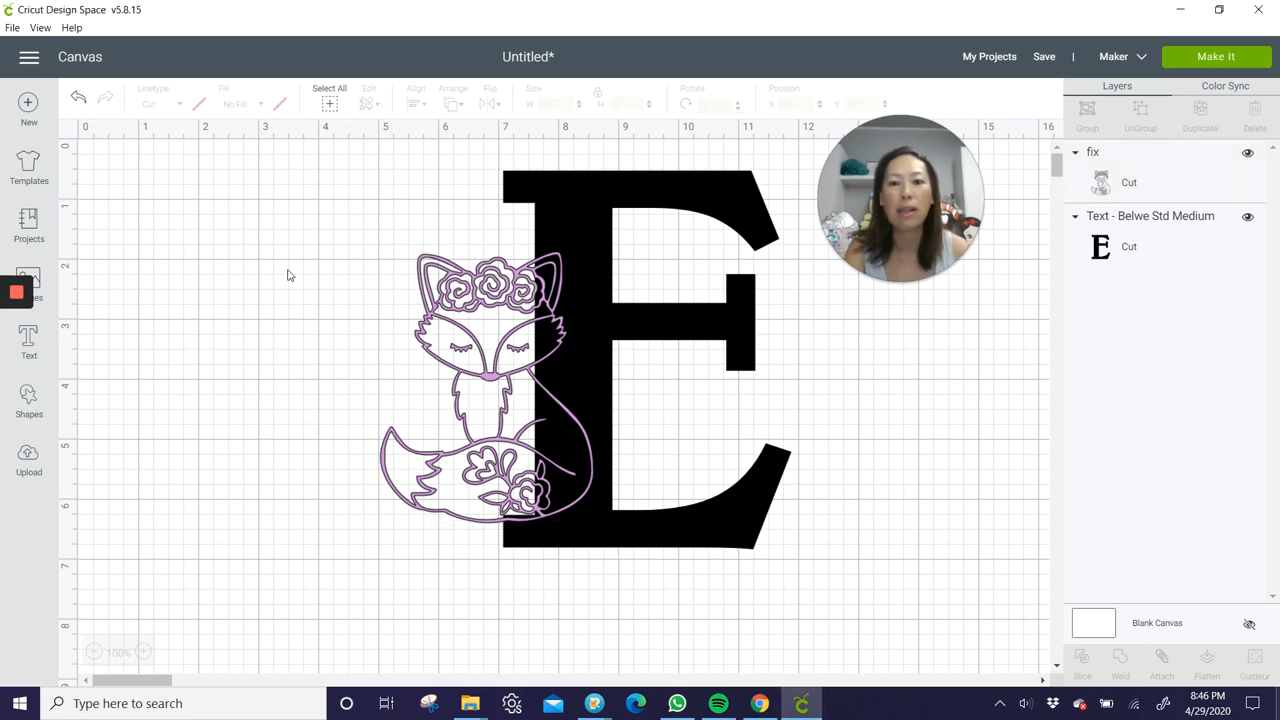
left_click(490, 380)
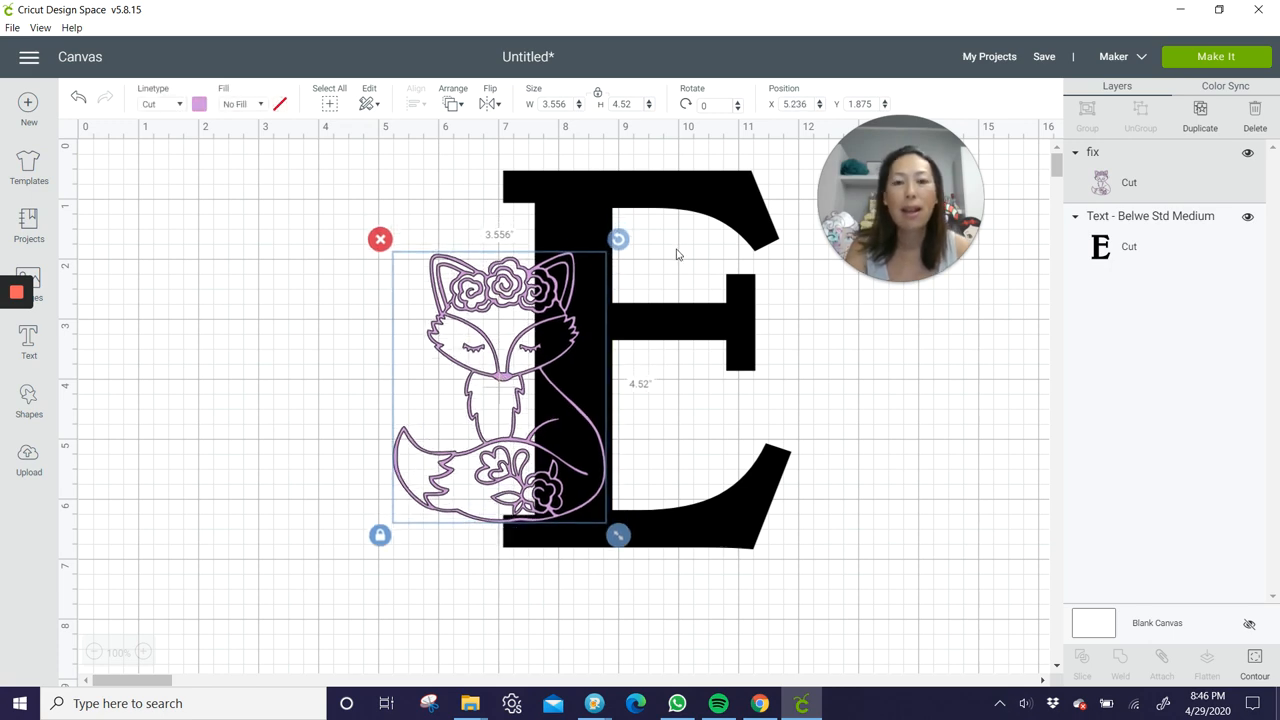
mouse_move(508, 390)
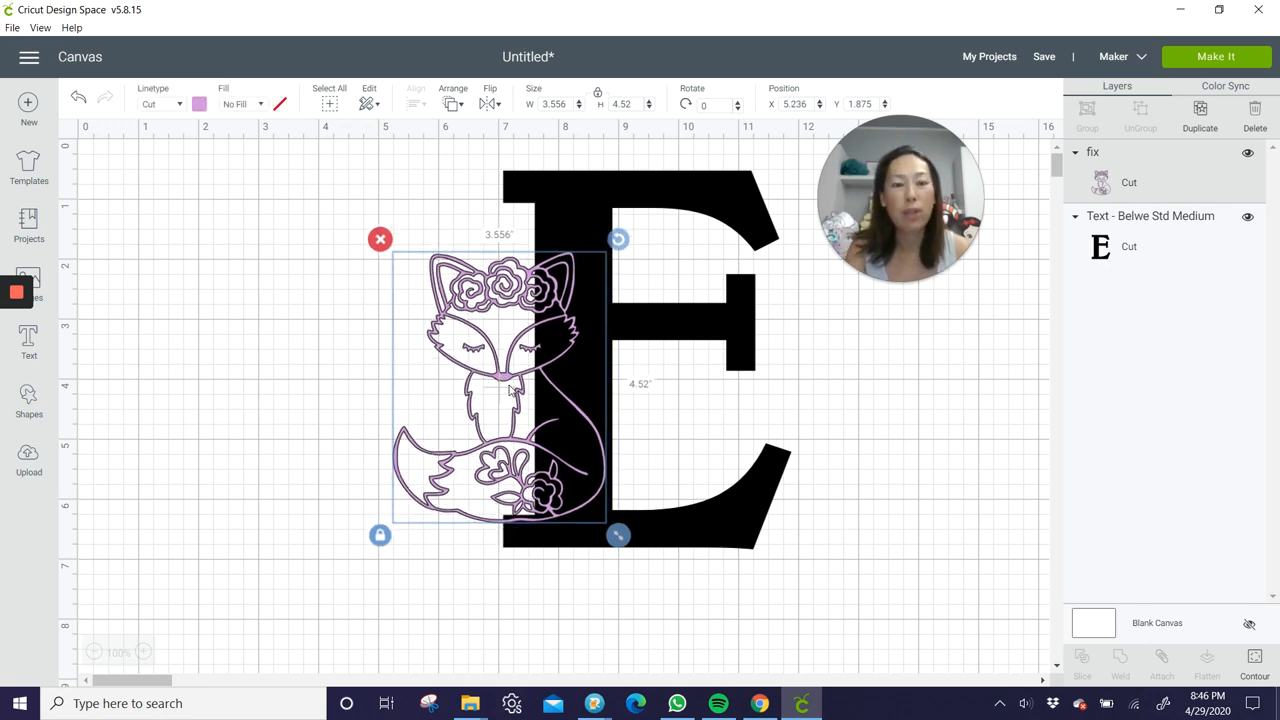
mouse_move(728, 200)
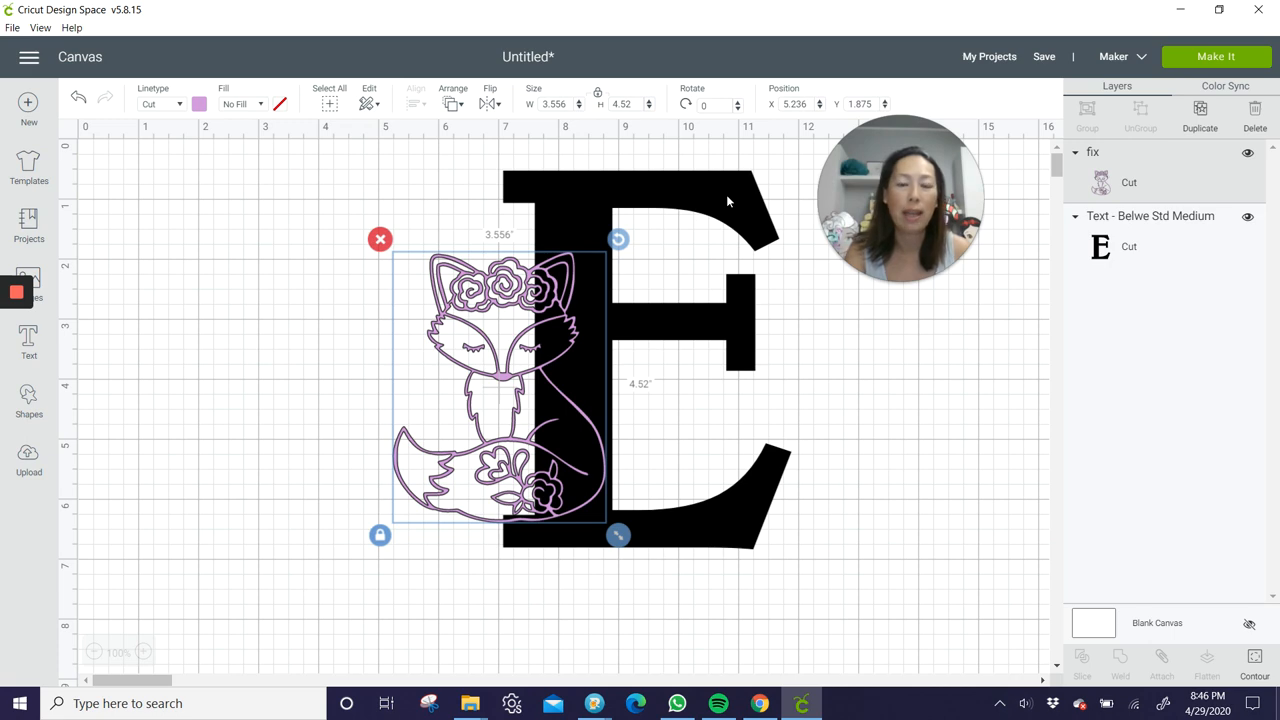
mouse_move(702, 234)
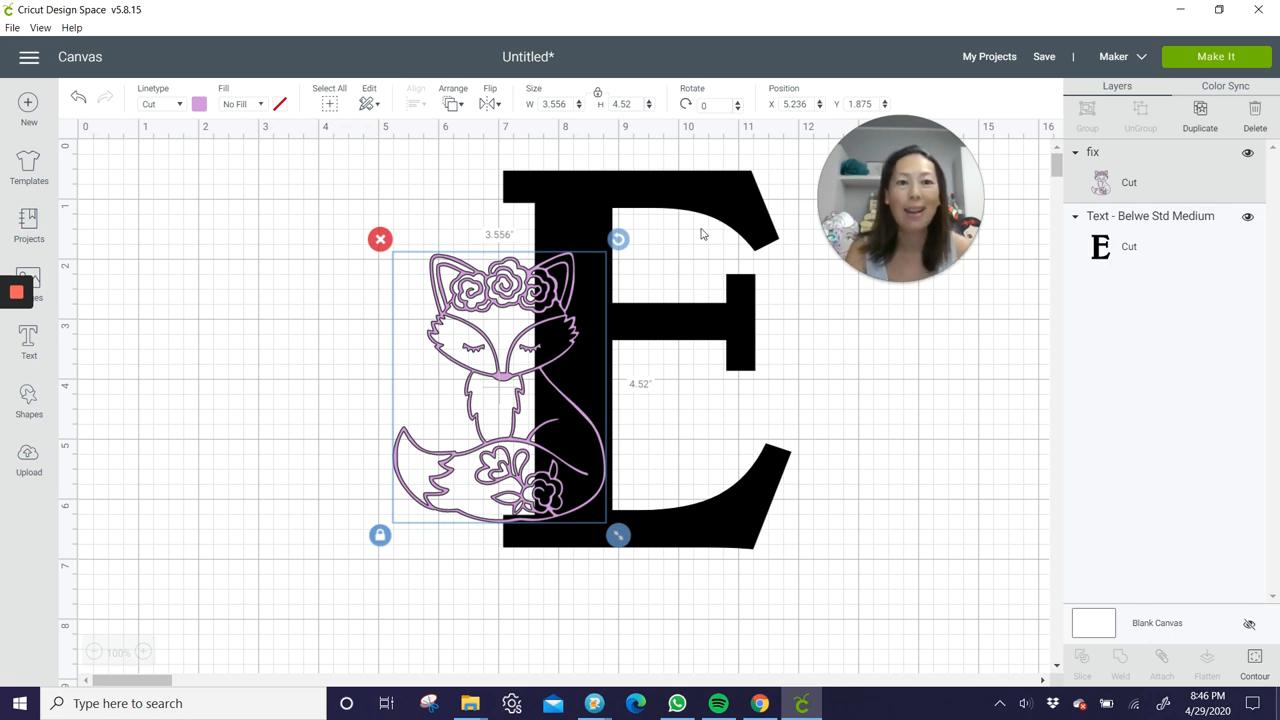
left_click(308, 276)
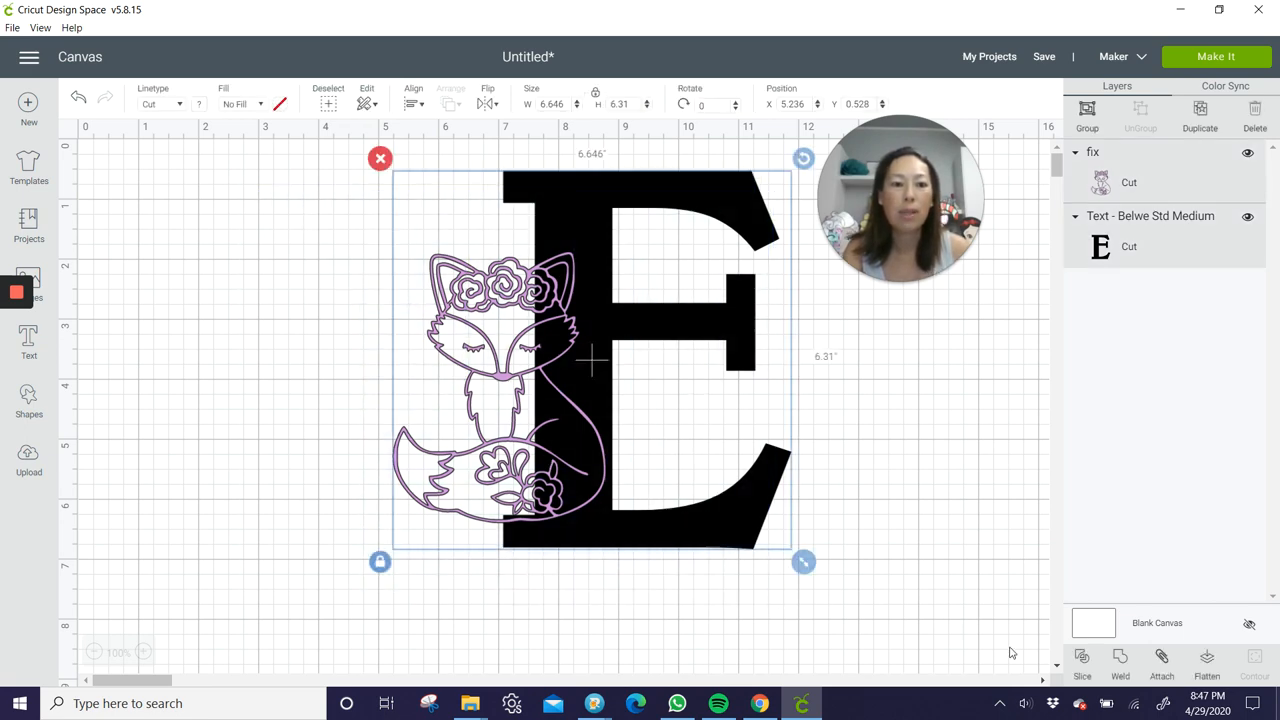
Slice the fox against the E and remove the leftover slice piece
left_click(1080, 664)
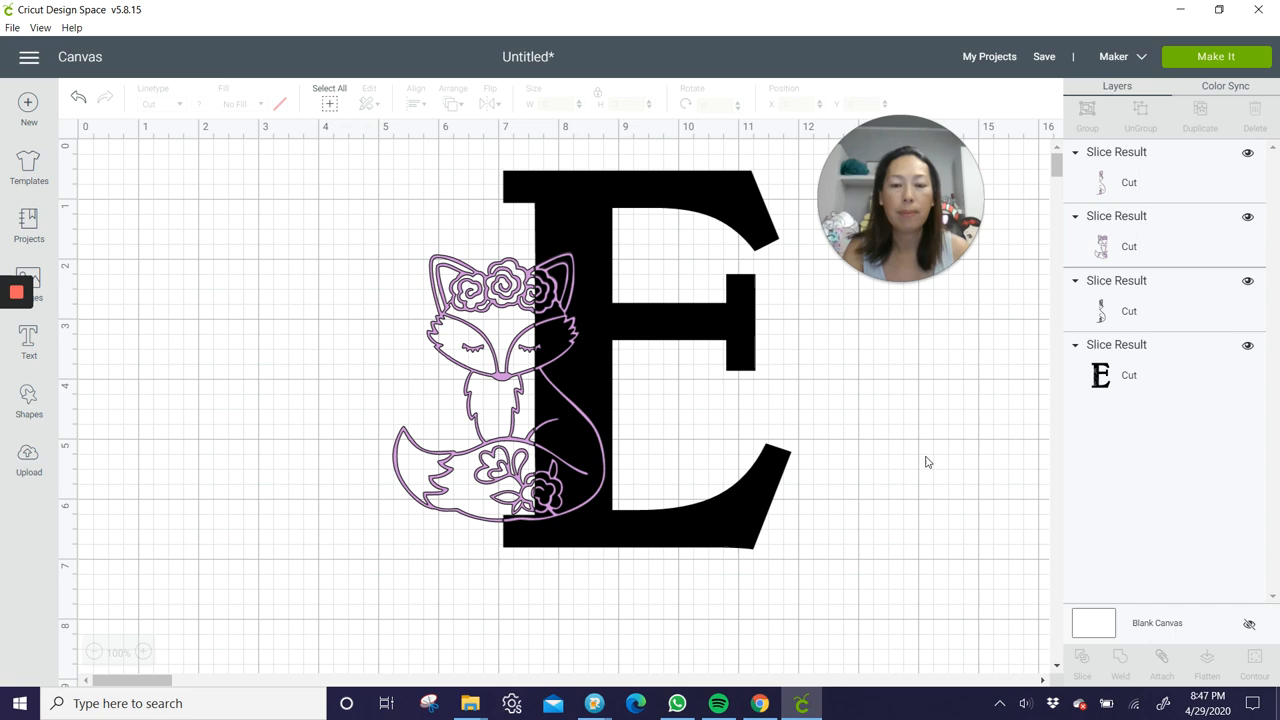
left_click(480, 390)
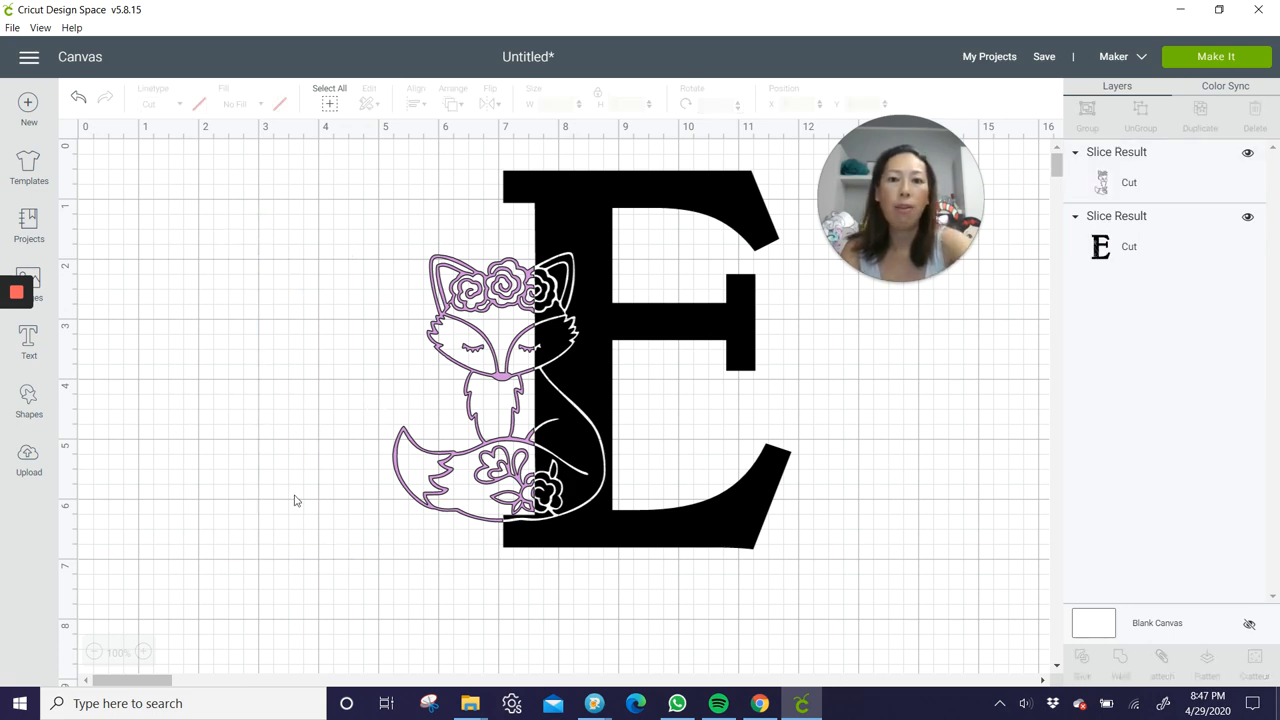
mouse_move(598, 480)
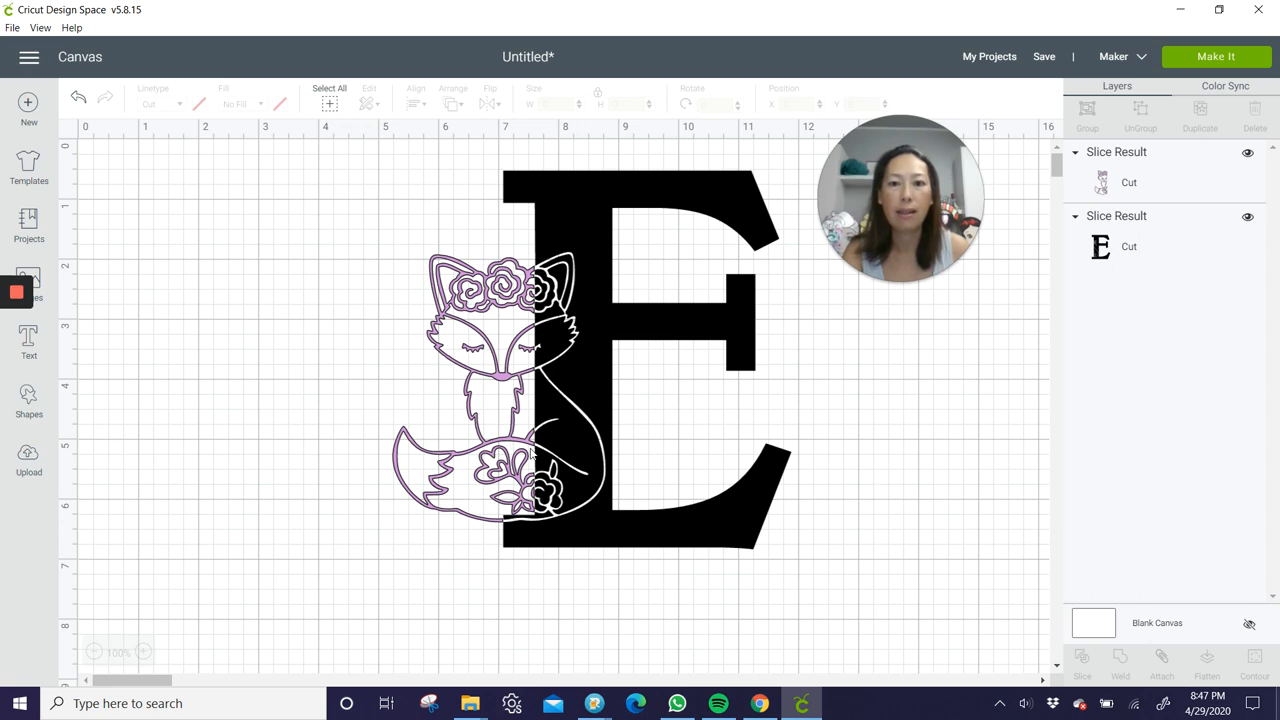
mouse_move(362, 224)
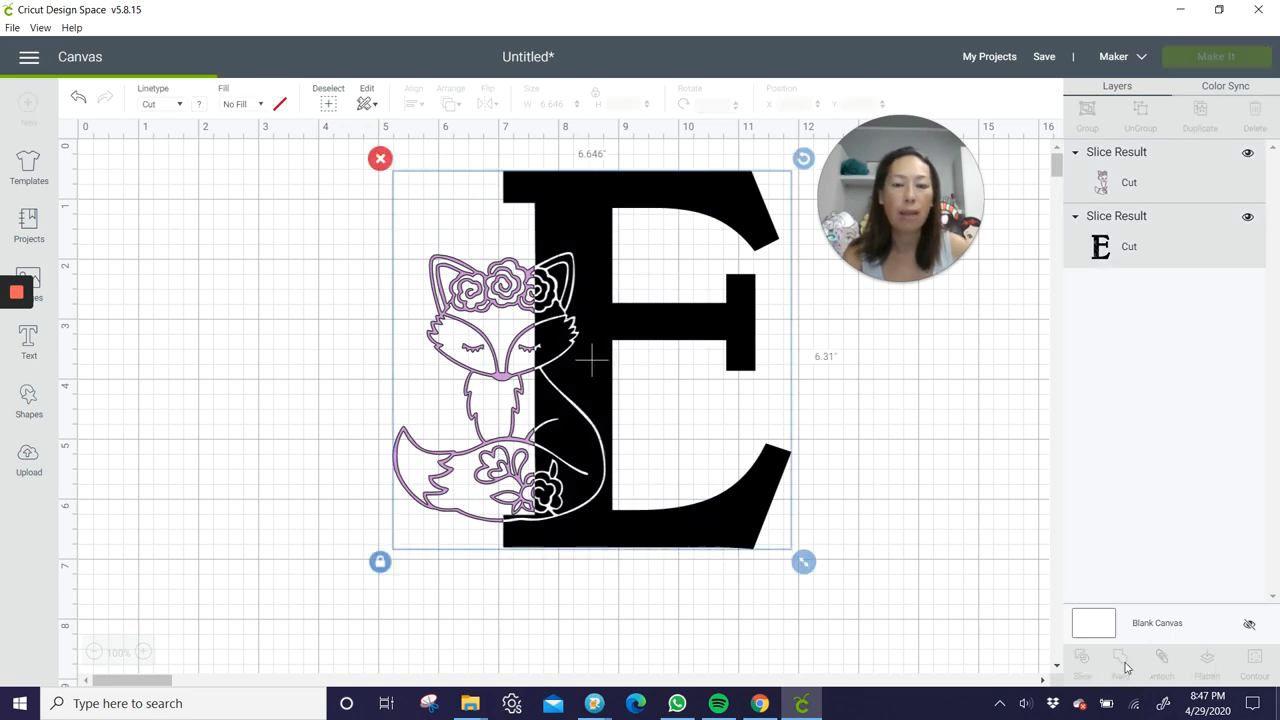
Weld the two slice results into one fox-and-E shape and add a square from basic shapes
left_click(1120, 658)
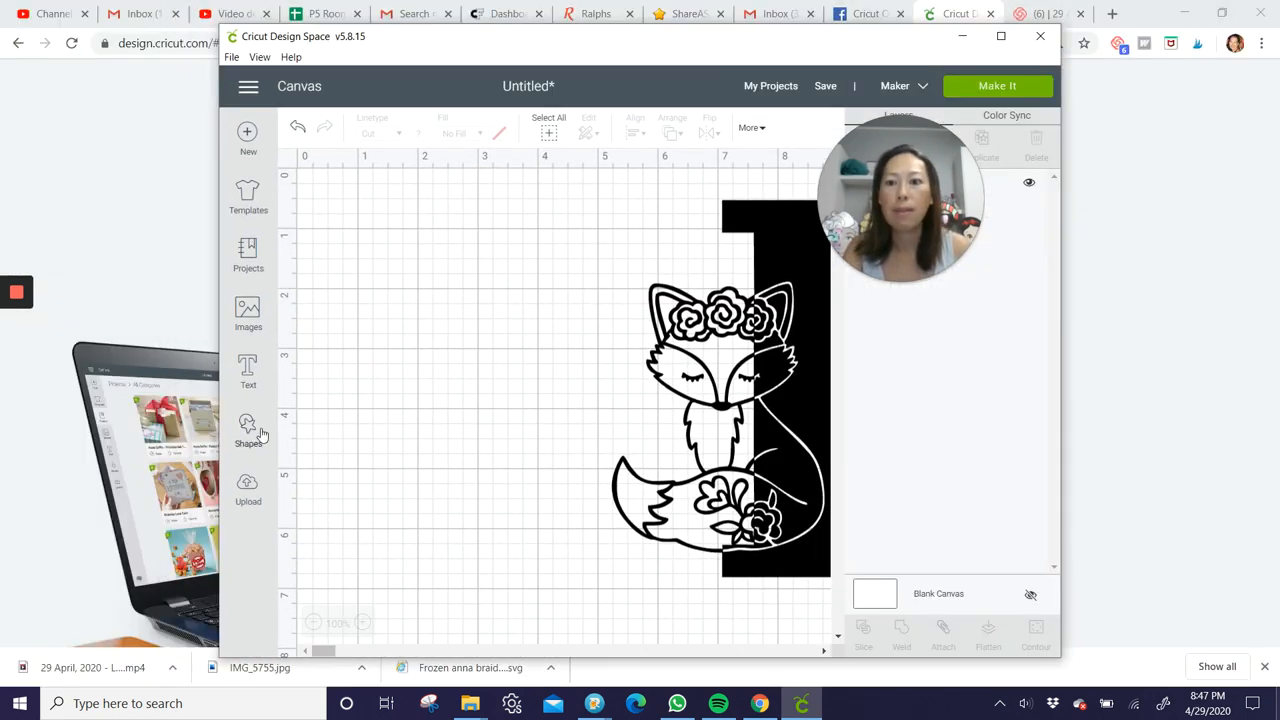
left_click(248, 430)
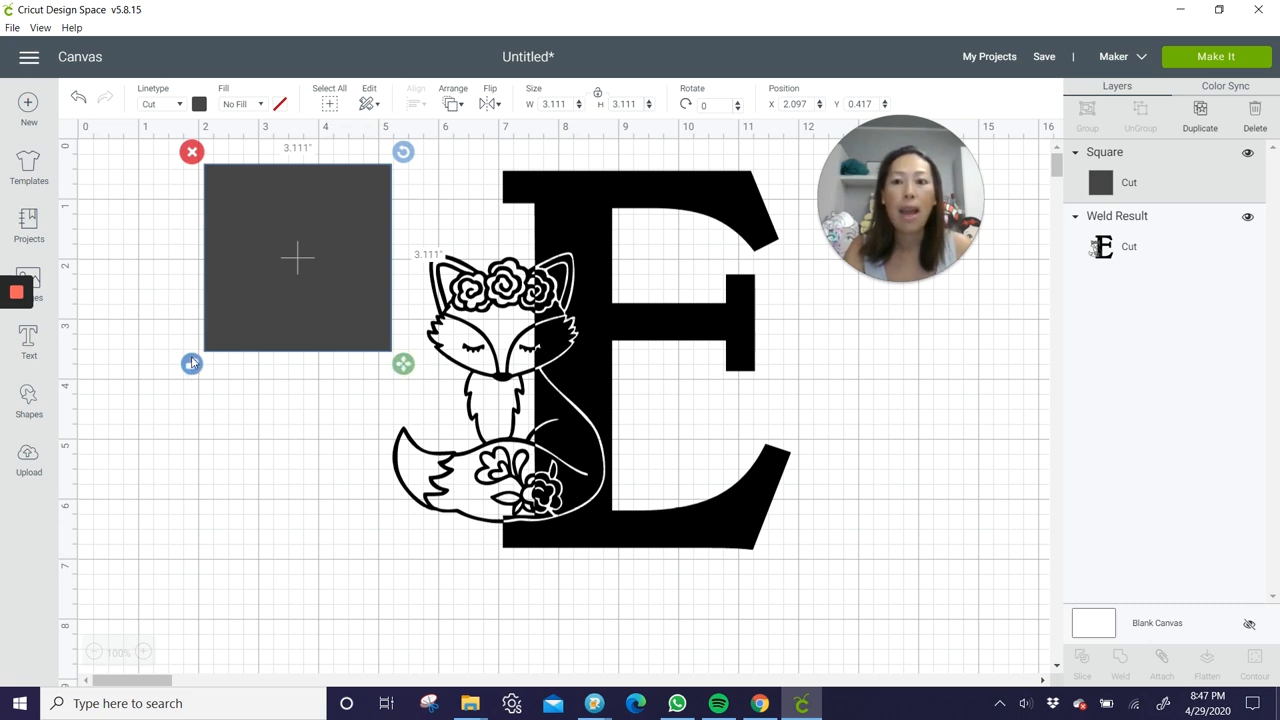
Position the dark square over the welded design, slice it, and pull the E-and-fox piece off
left_click_drag(404, 364, 772, 384)
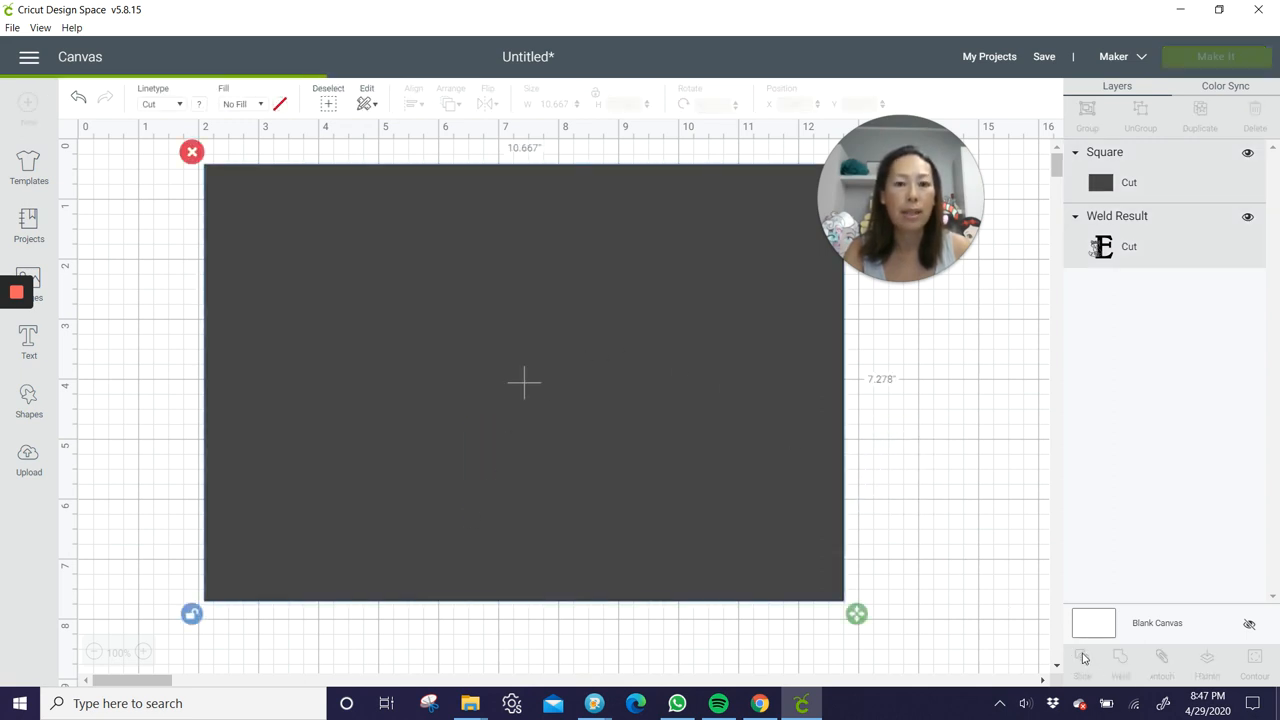
left_click(1082, 660)
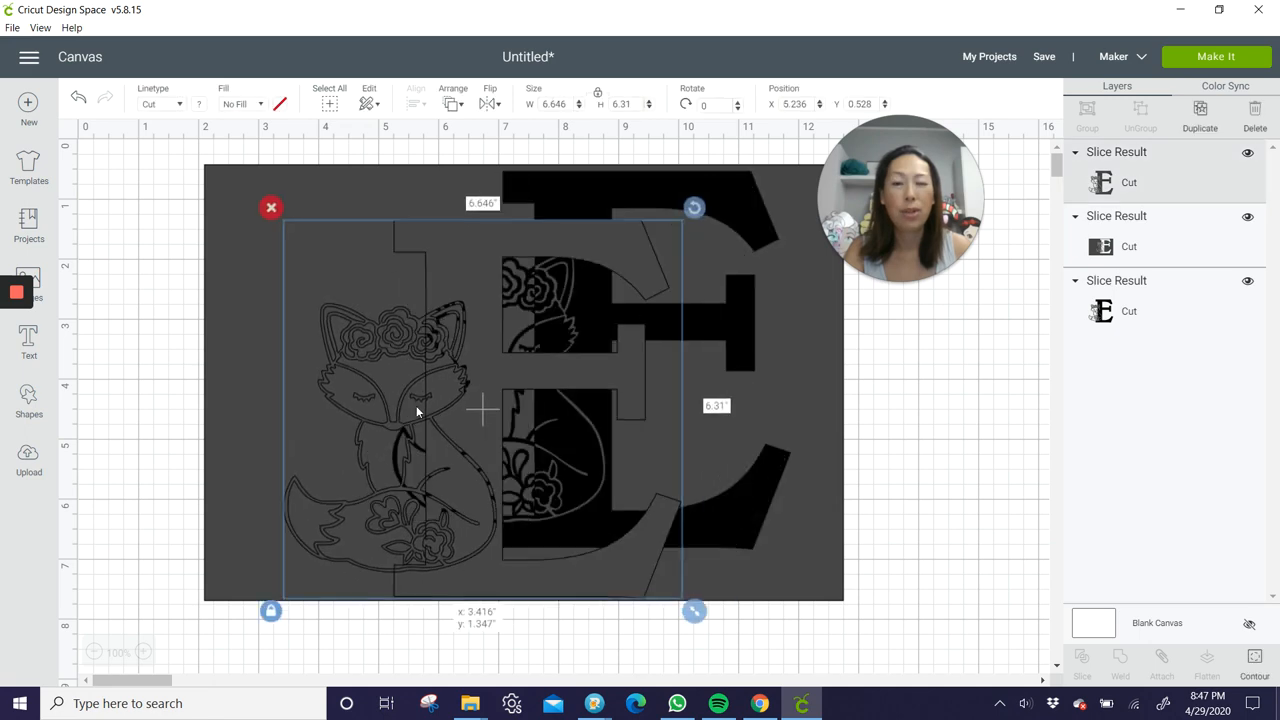
left_click_drag(480, 410, 364, 480)
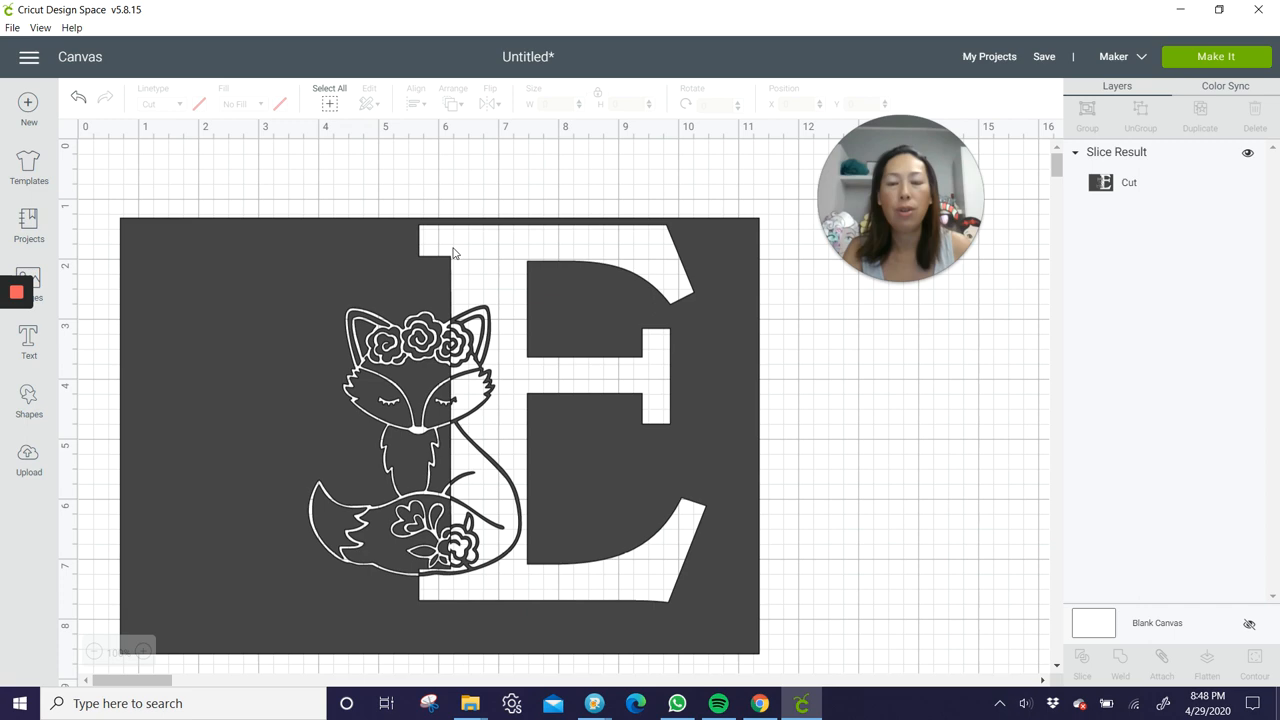
mouse_move(432, 248)
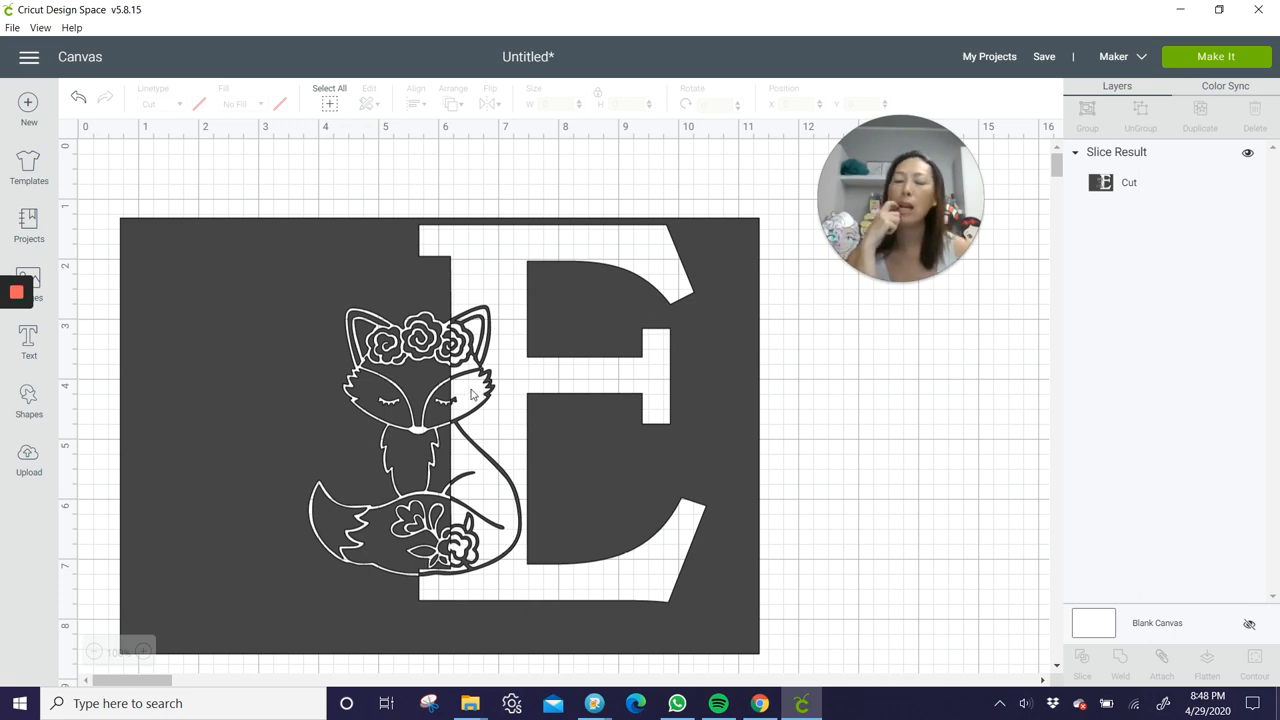
mouse_move(512, 352)
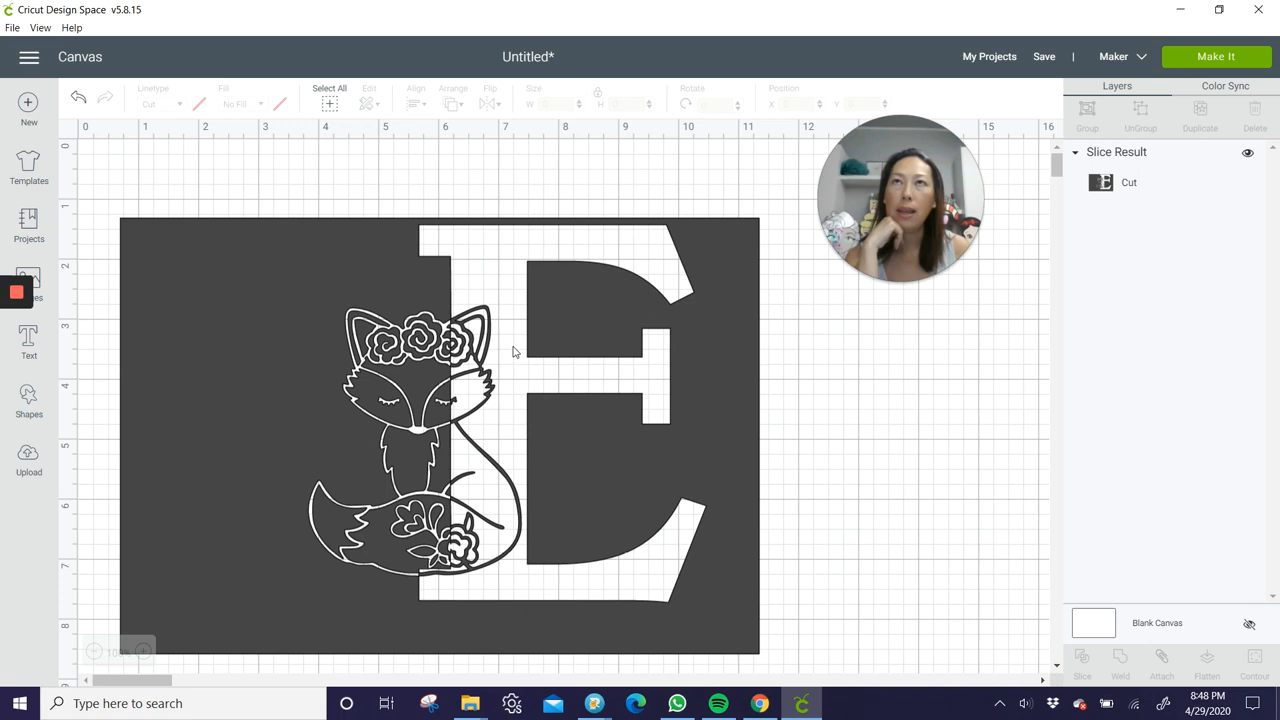
mouse_move(488, 352)
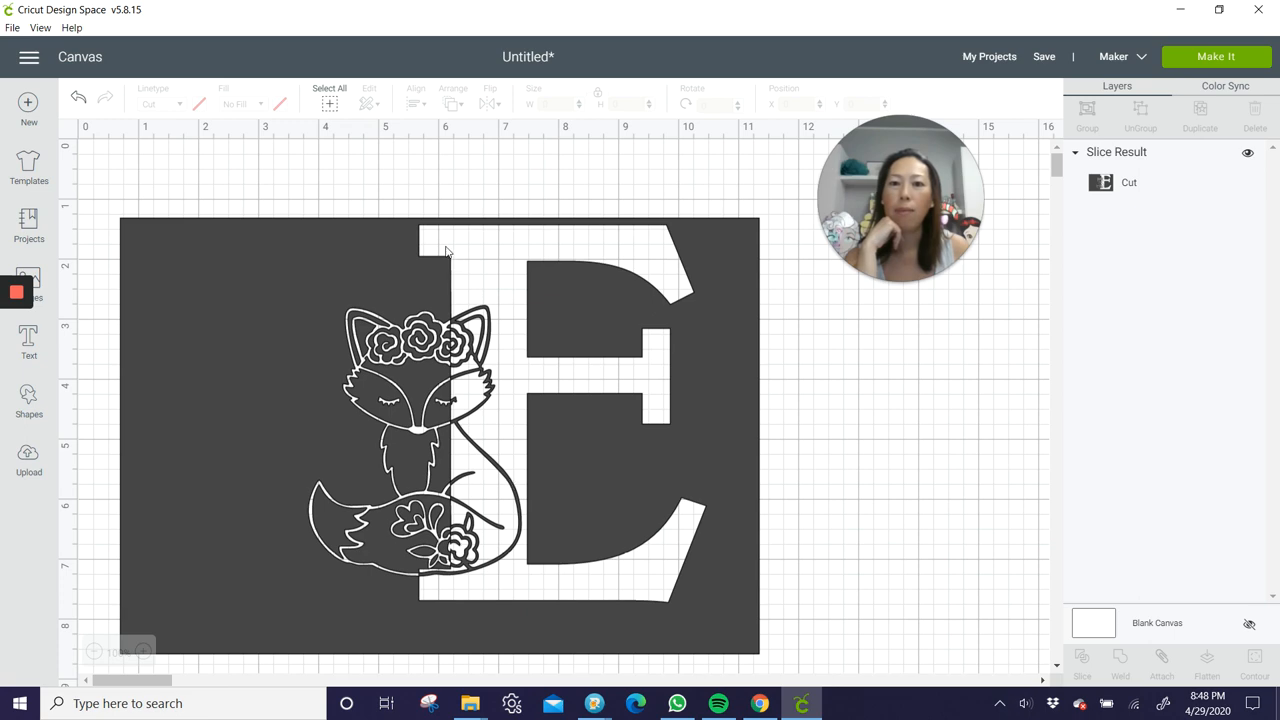
mouse_move(584, 390)
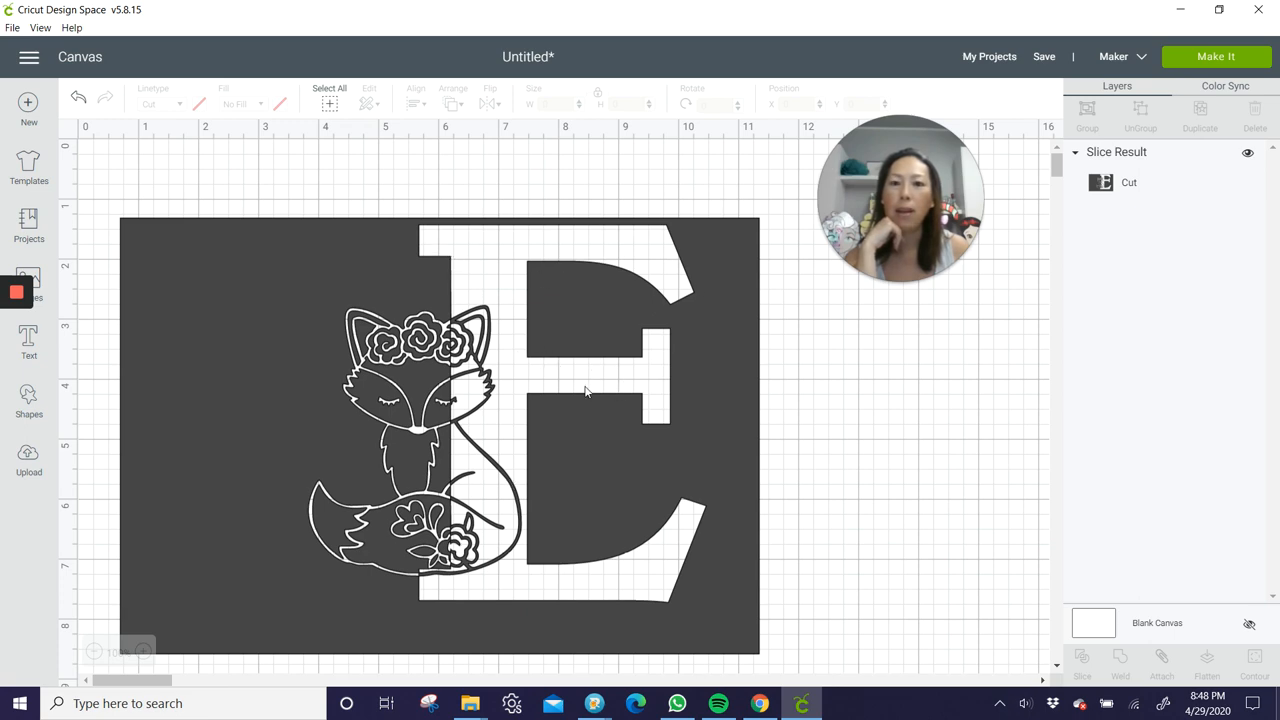
mouse_move(668, 560)
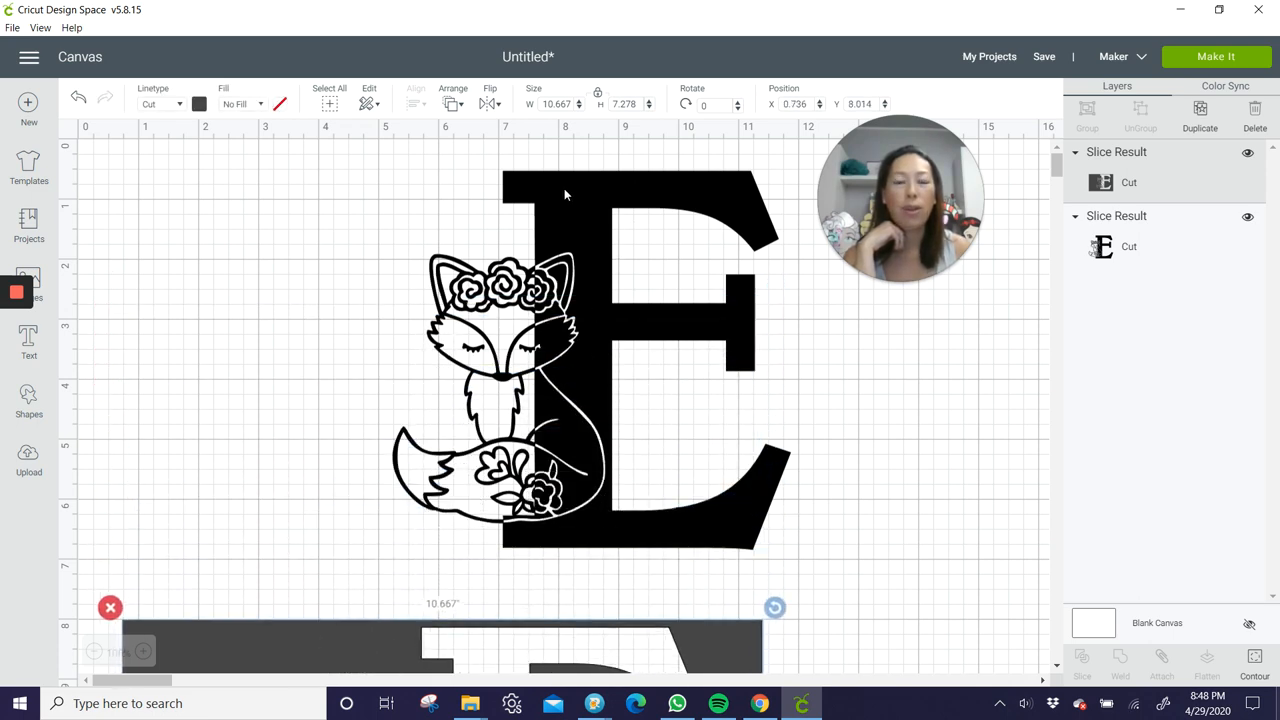
Set both slice results, the stencil square and the E-and-fox piece, to purple
left_click(198, 104)
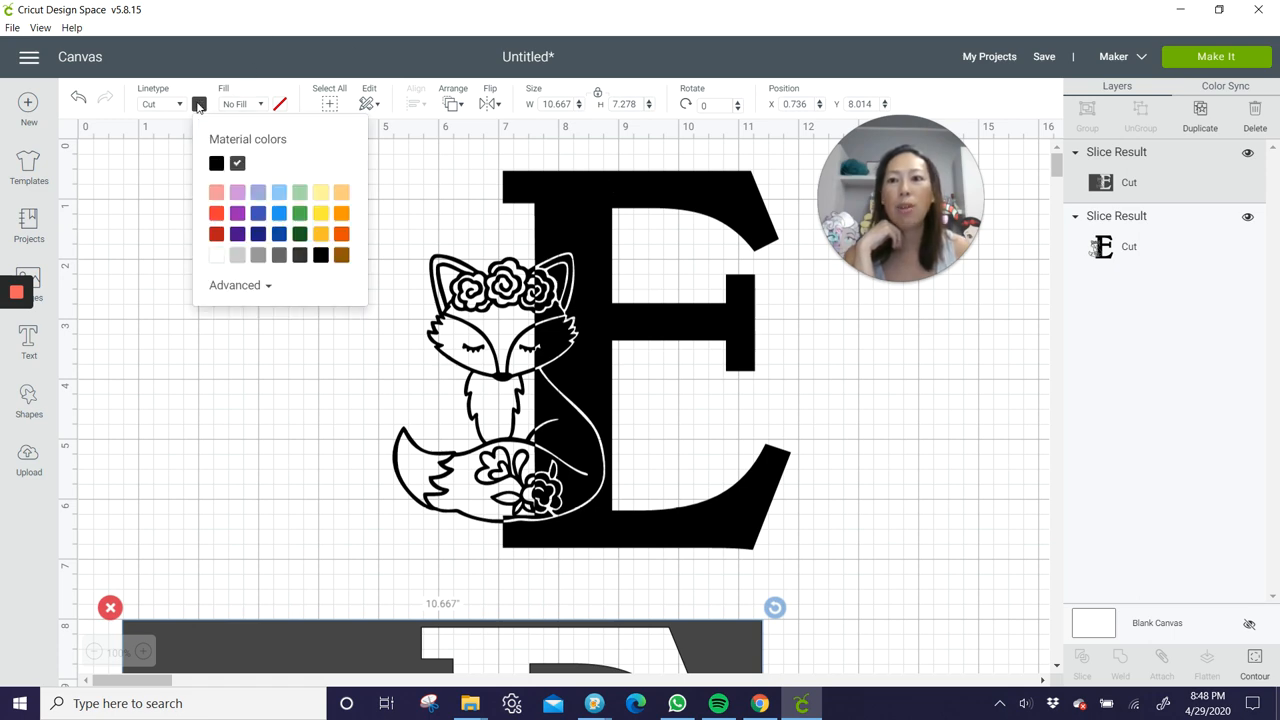
left_click(236, 164)
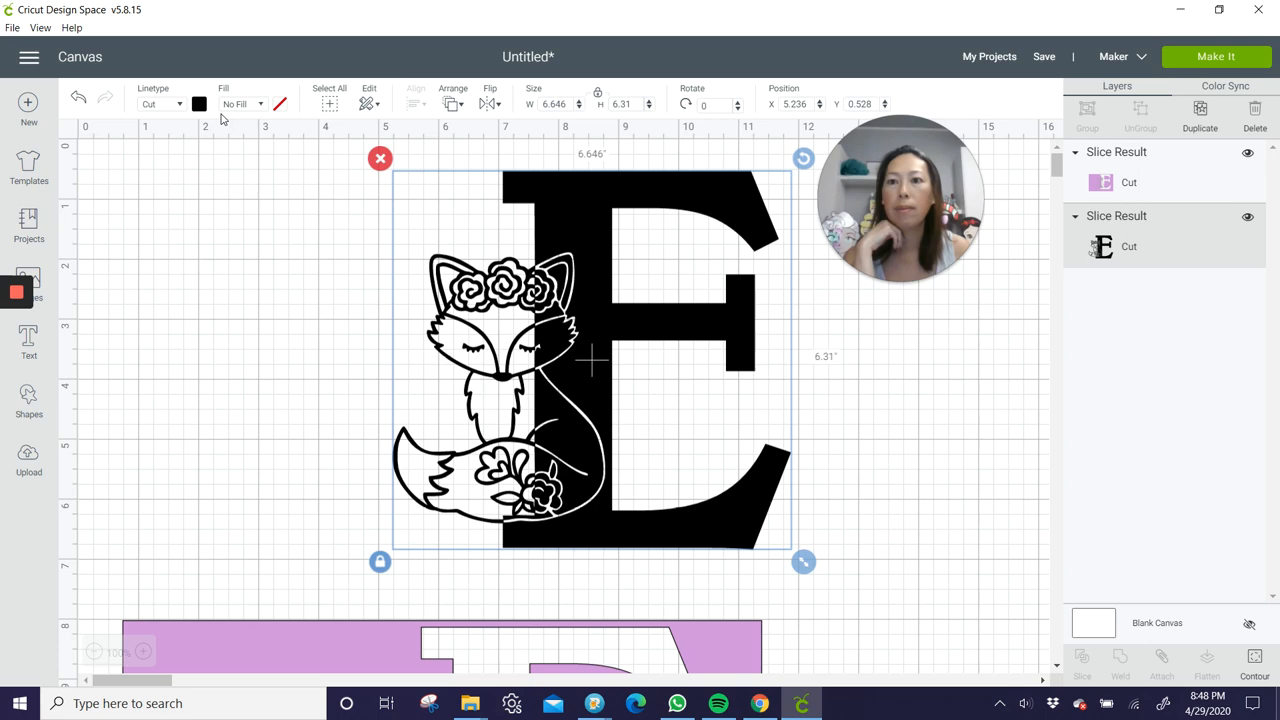
left_click(200, 104)
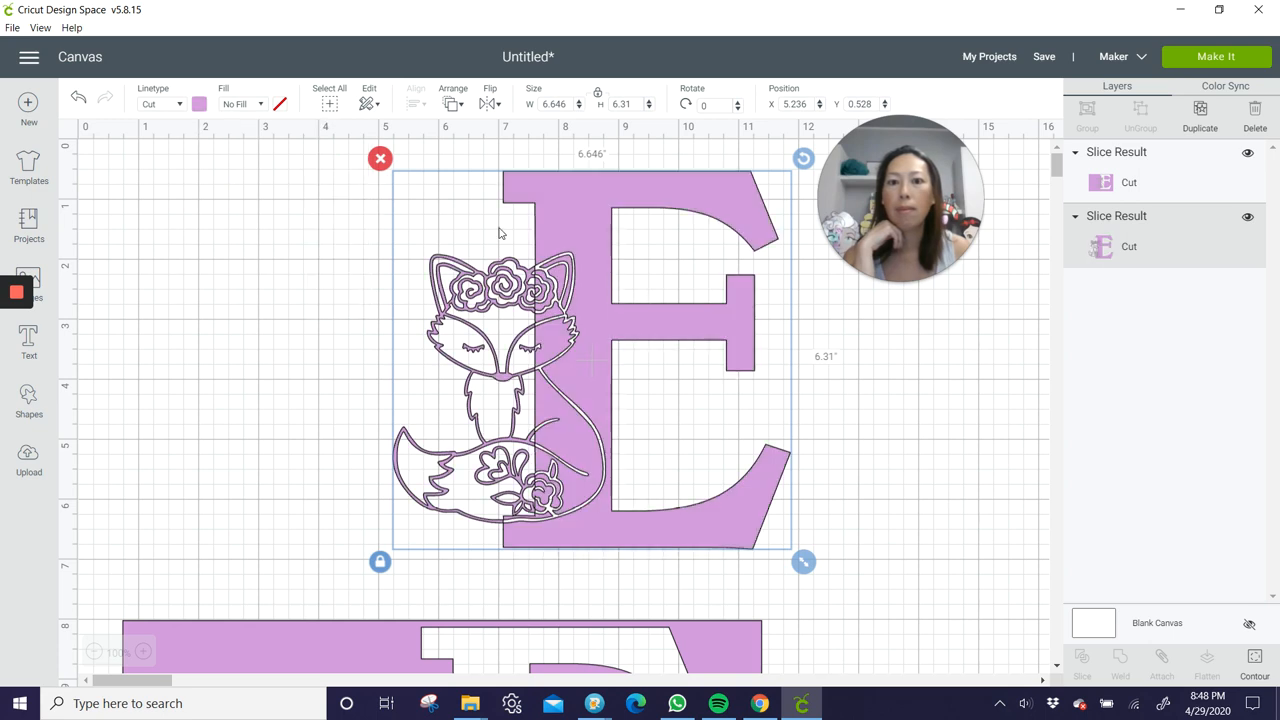
mouse_move(784, 306)
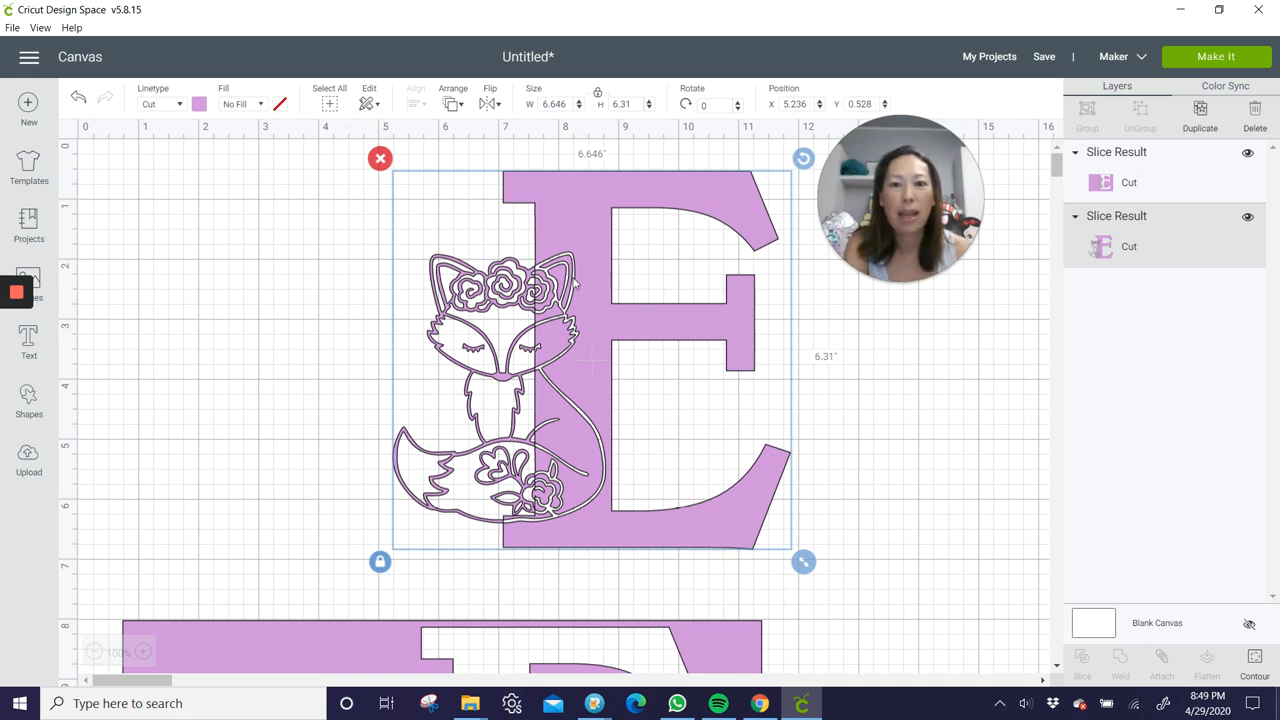
mouse_move(584, 476)
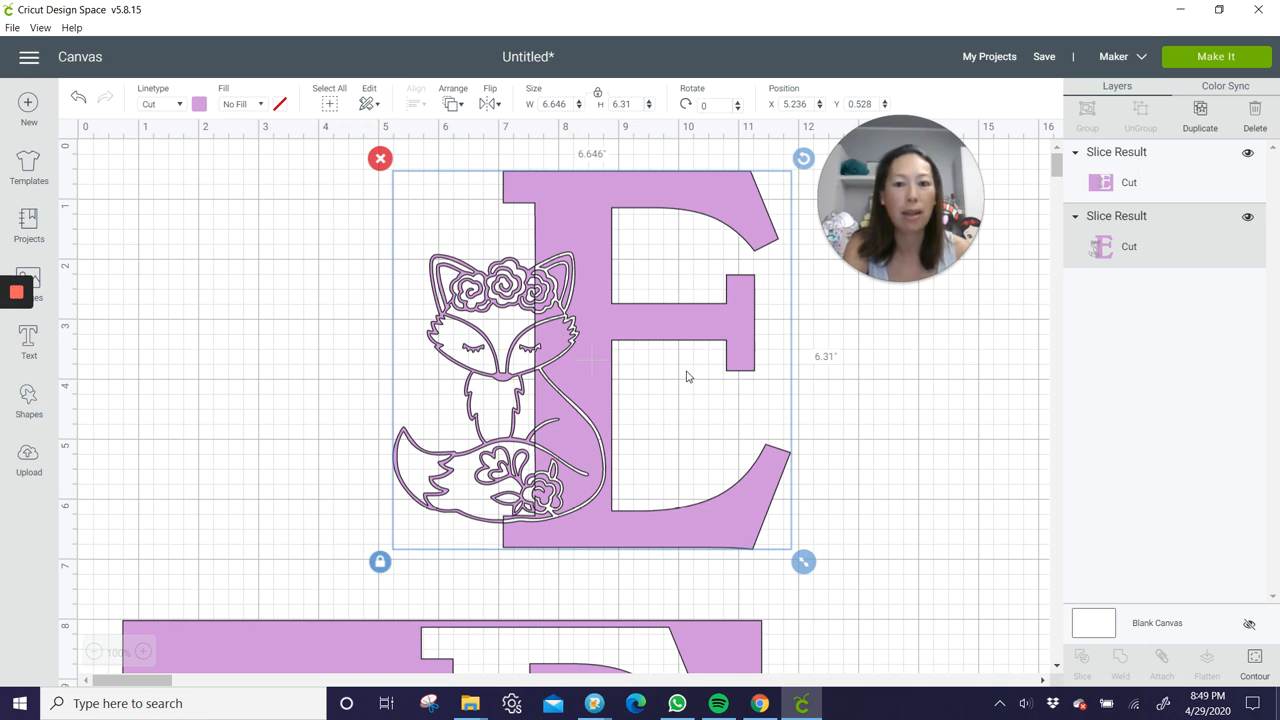
scroll("down", 3)
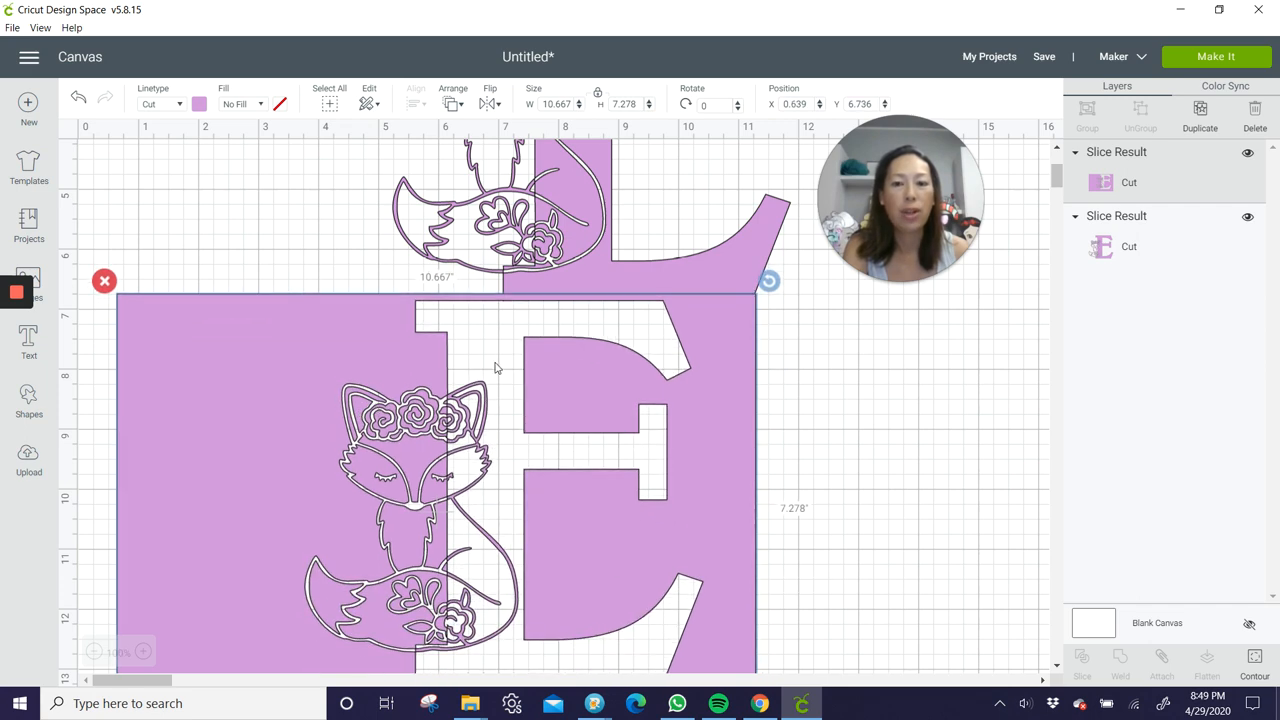
scroll("down", 3)
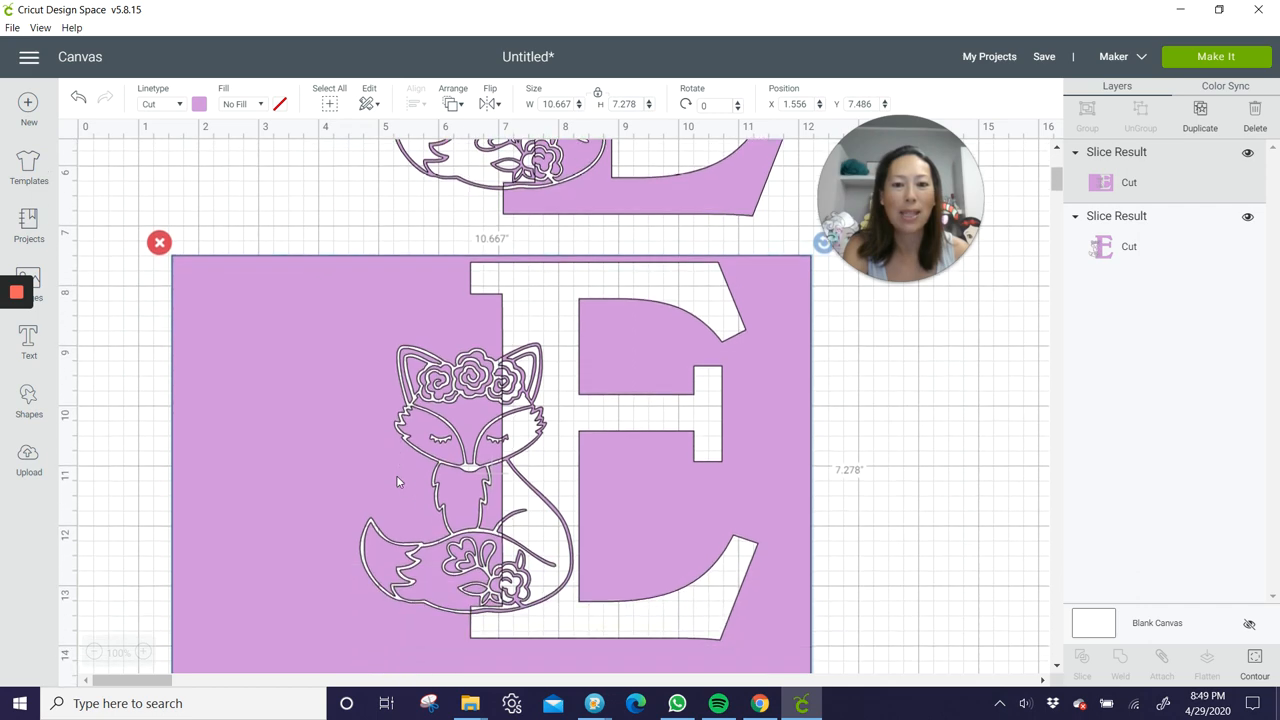
scroll("down", 3)
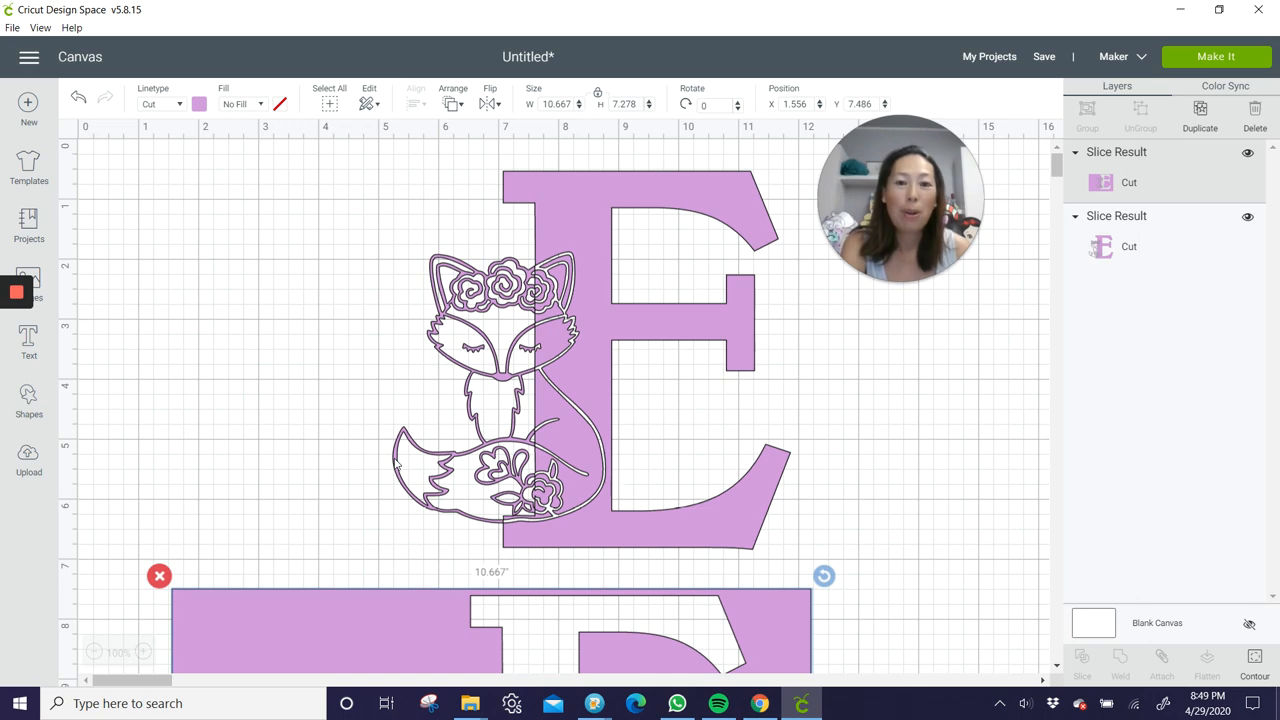
mouse_move(372, 392)
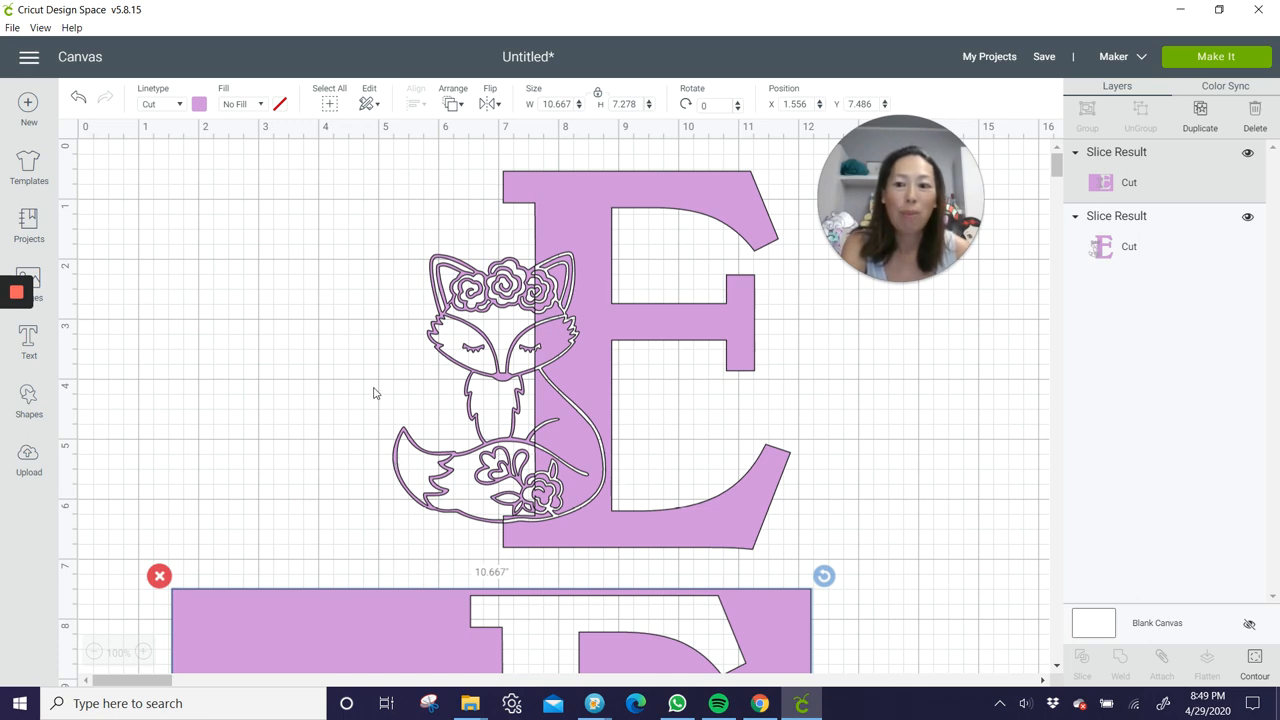